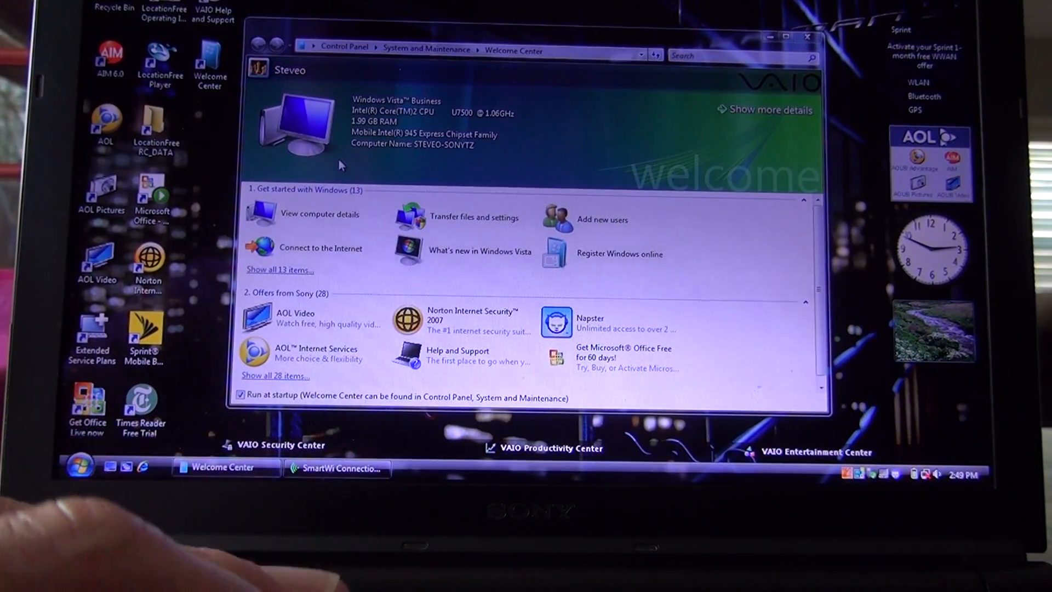
pyautogui.moveTo(147, 375)
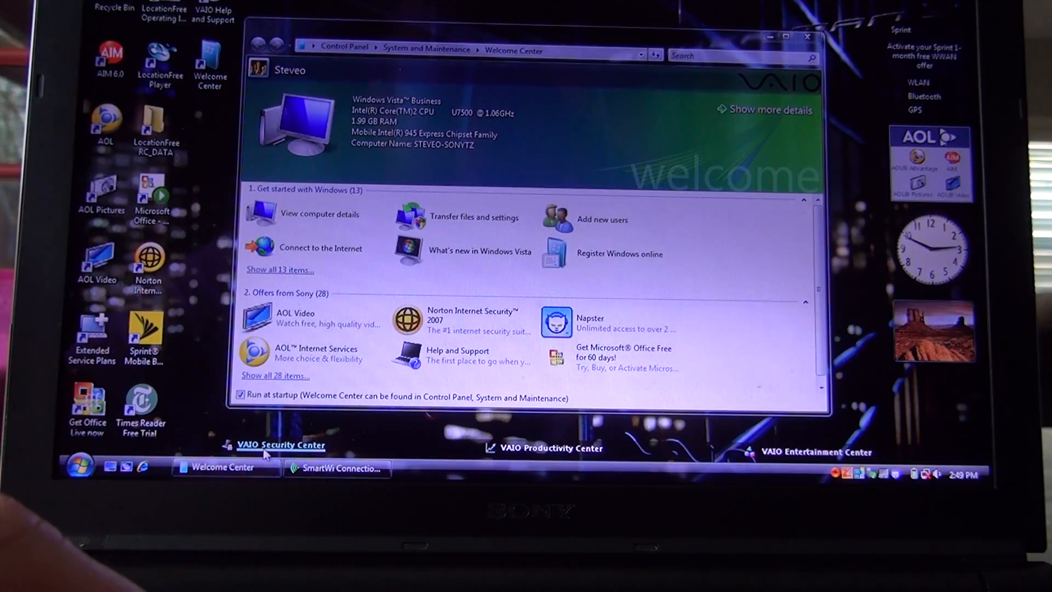
# Launch VAIO Security Center from its desktop link over the Welcome Center.
pyautogui.click(280, 444)
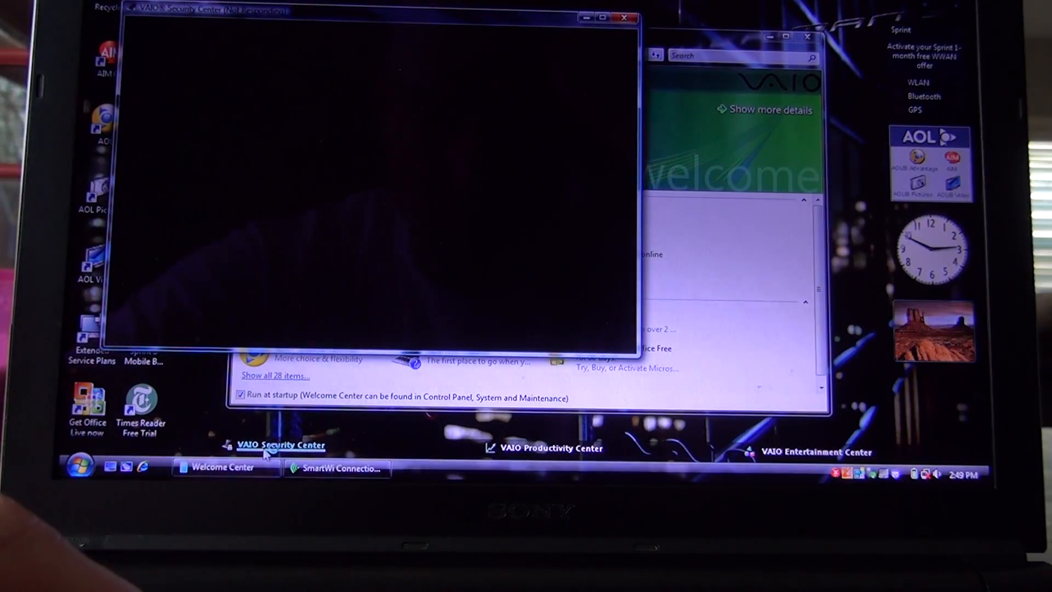
# Browse the Norton, LoJack, fingerprint, TPM encryption, System Mechanic and Diskeeper offer pages.
pyautogui.click(281, 445)
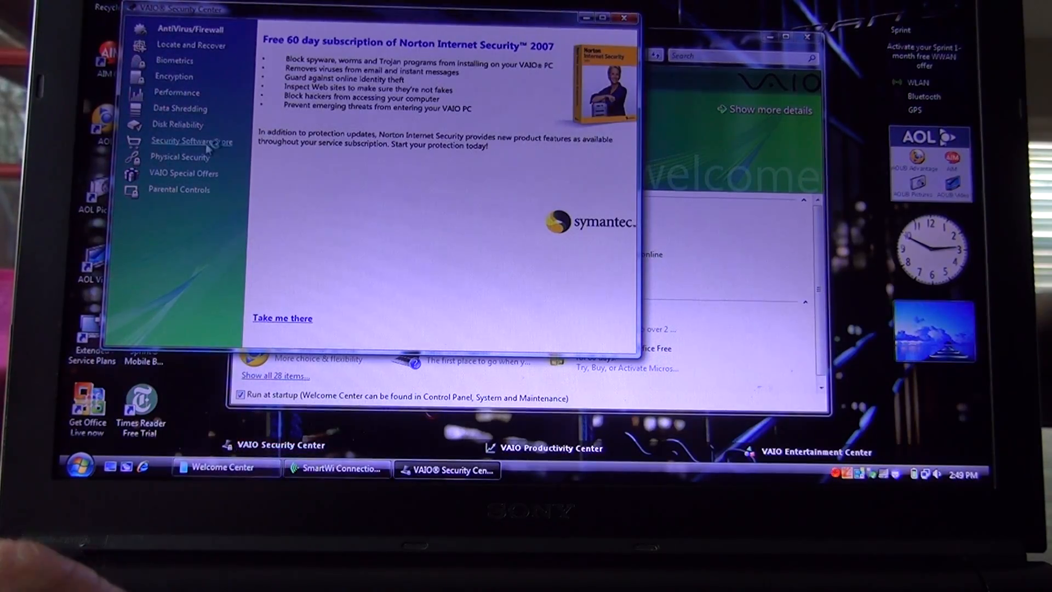
pyautogui.click(192, 45)
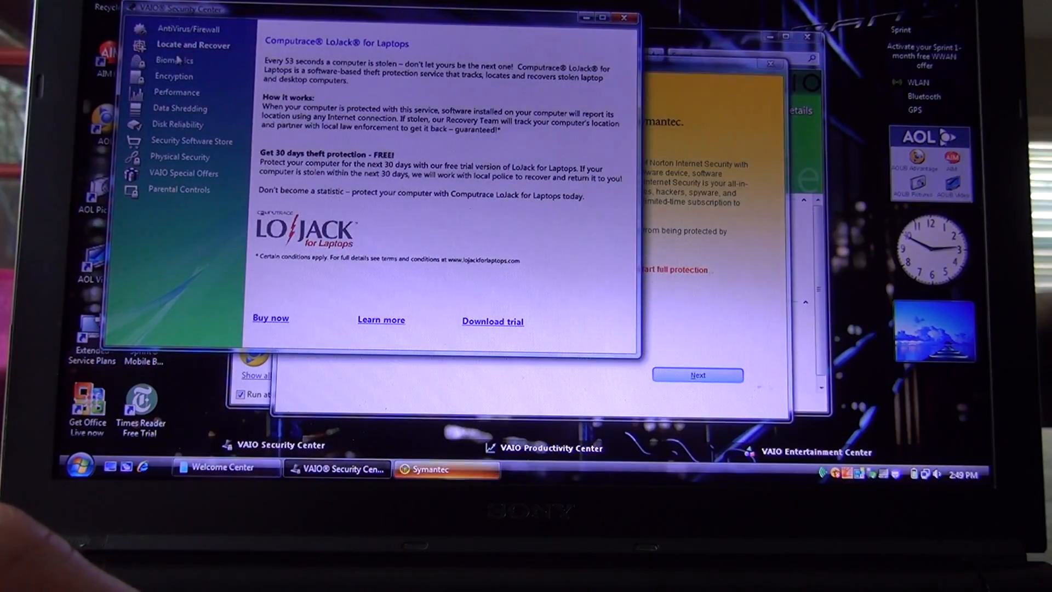
pyautogui.click(176, 60)
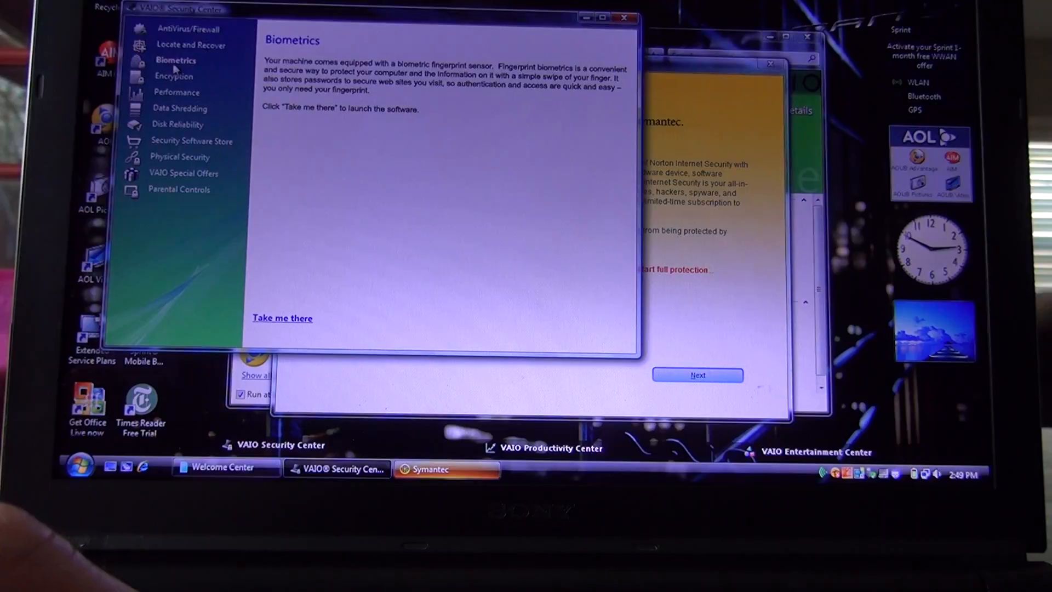
pyautogui.click(173, 75)
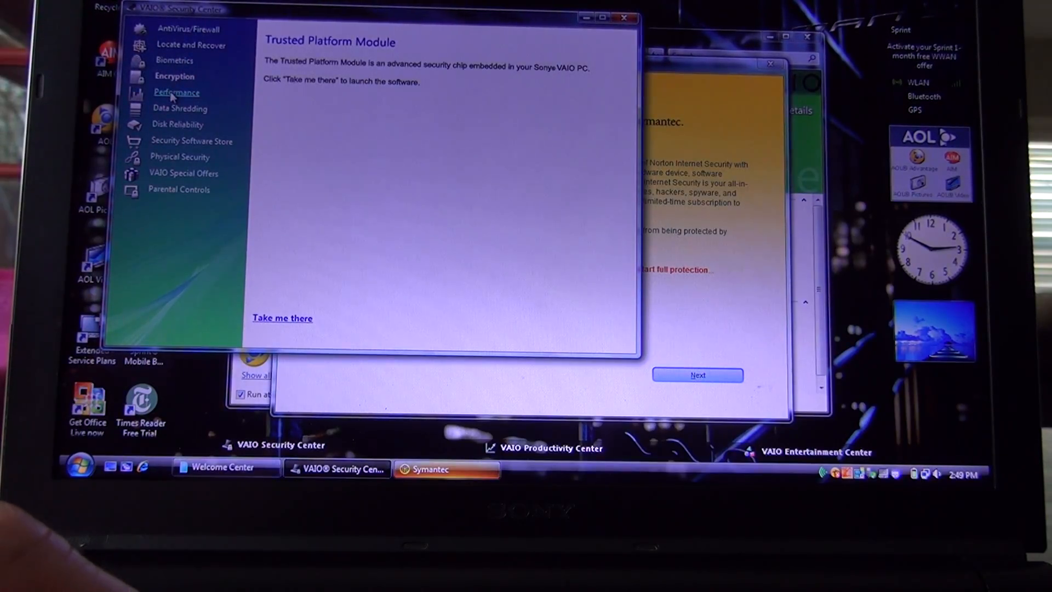
pyautogui.click(176, 92)
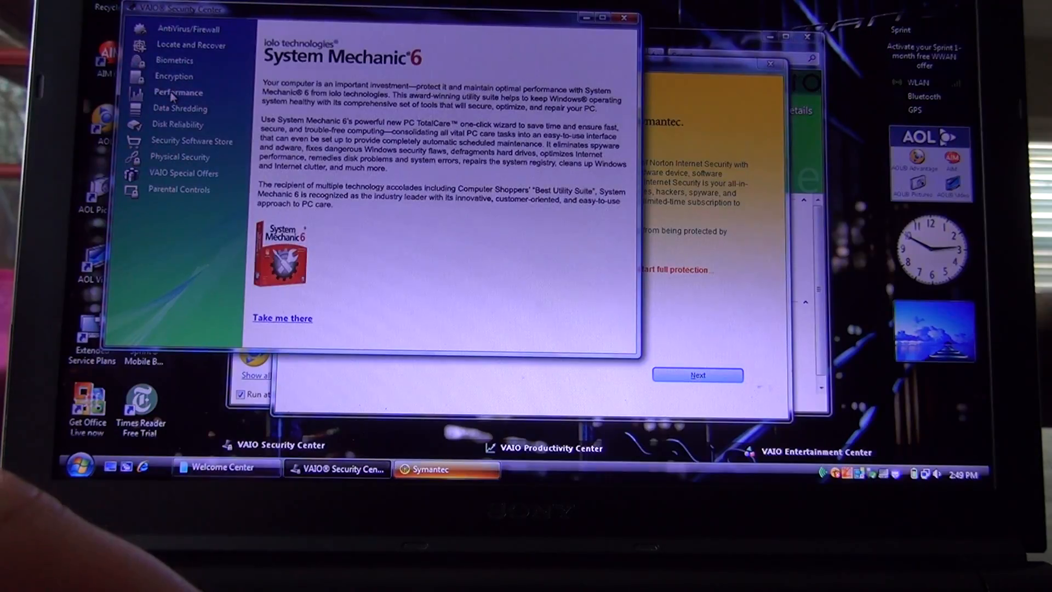
pyautogui.moveTo(179, 108)
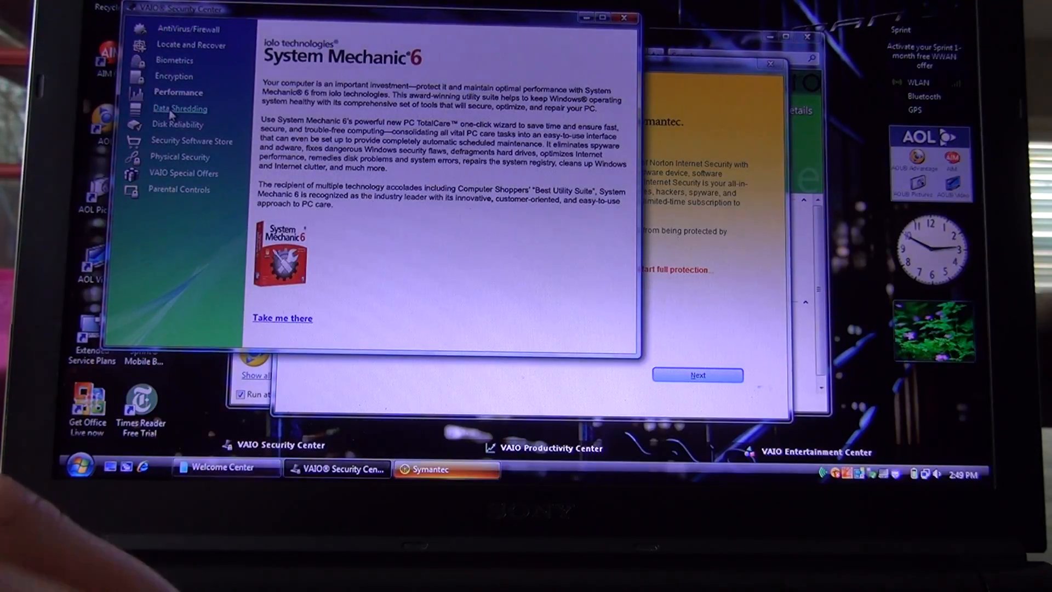
pyautogui.click(180, 108)
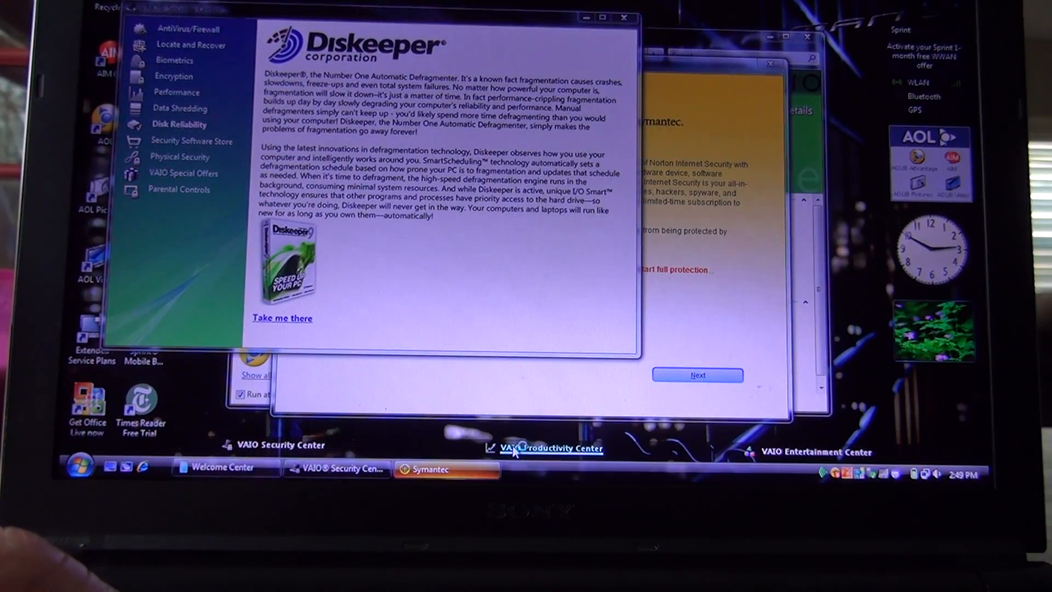
# View Productivity Center's Adobe Acrobat 8 trial, then open and close Entertainment Center.
pyautogui.click(544, 449)
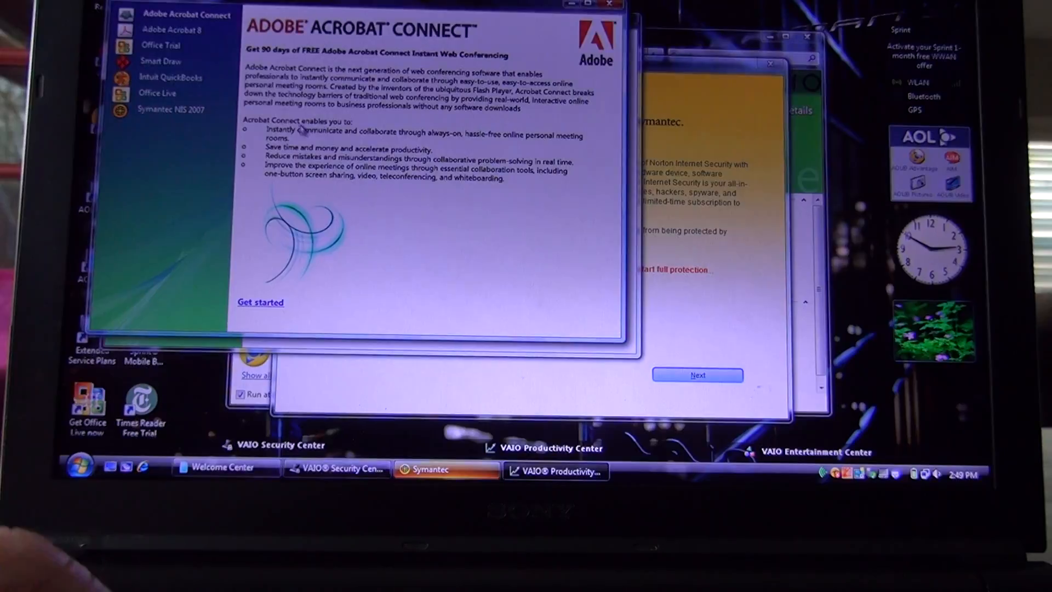
pyautogui.moveTo(155, 60)
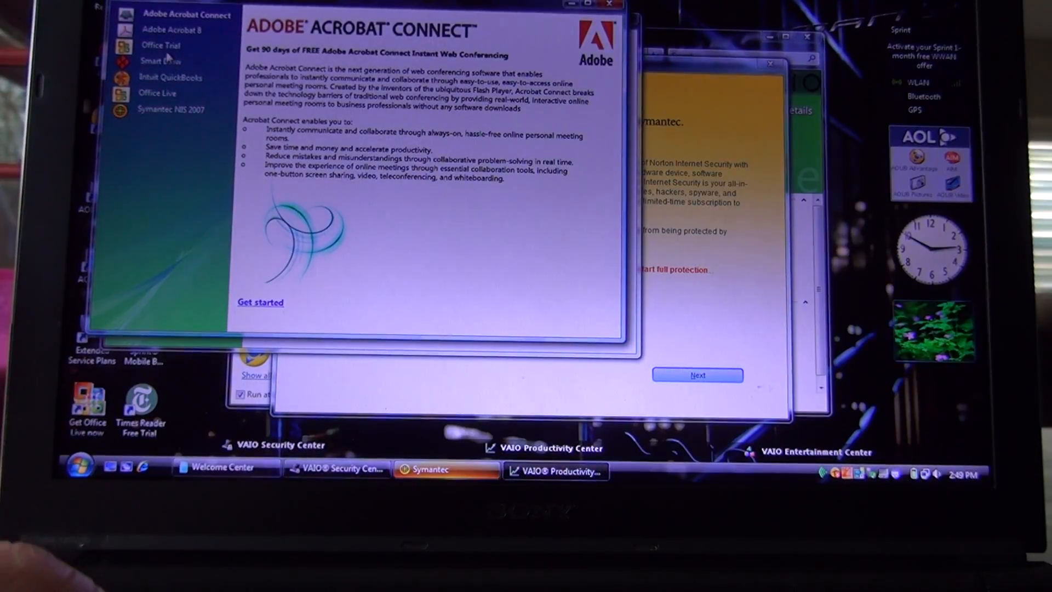
pyautogui.click(173, 30)
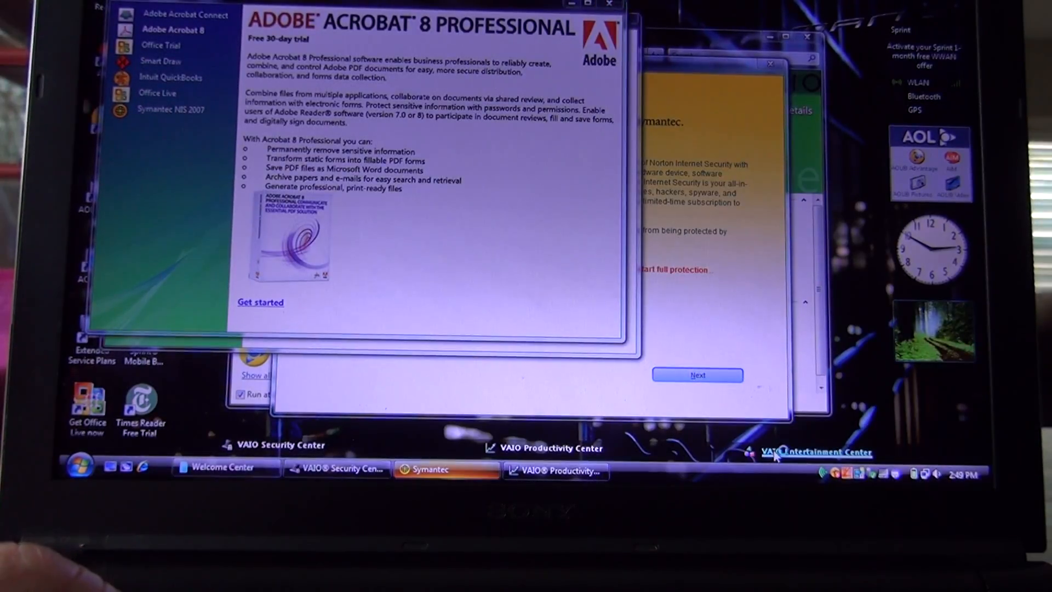
pyautogui.click(815, 451)
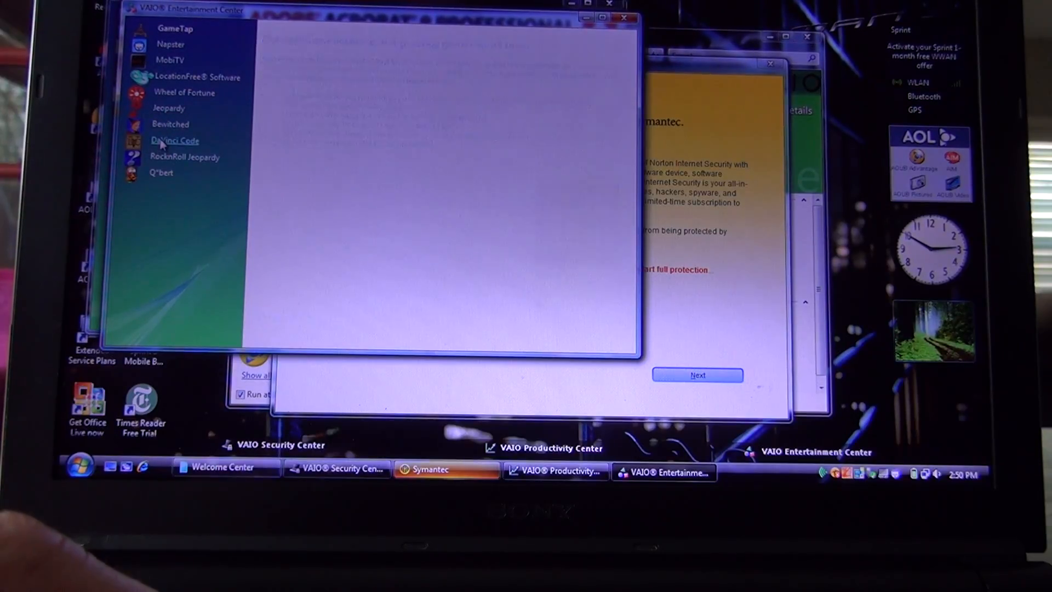
pyautogui.click(162, 173)
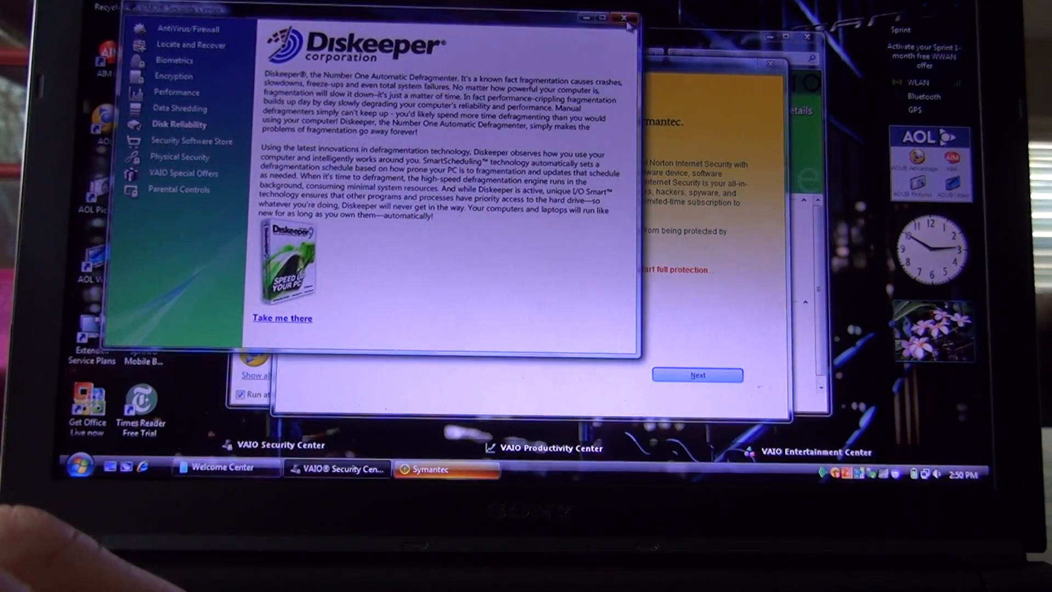
# Close Security Center, start Norton Internet Security setup, and quit it at the license agreement.
pyautogui.click(624, 18)
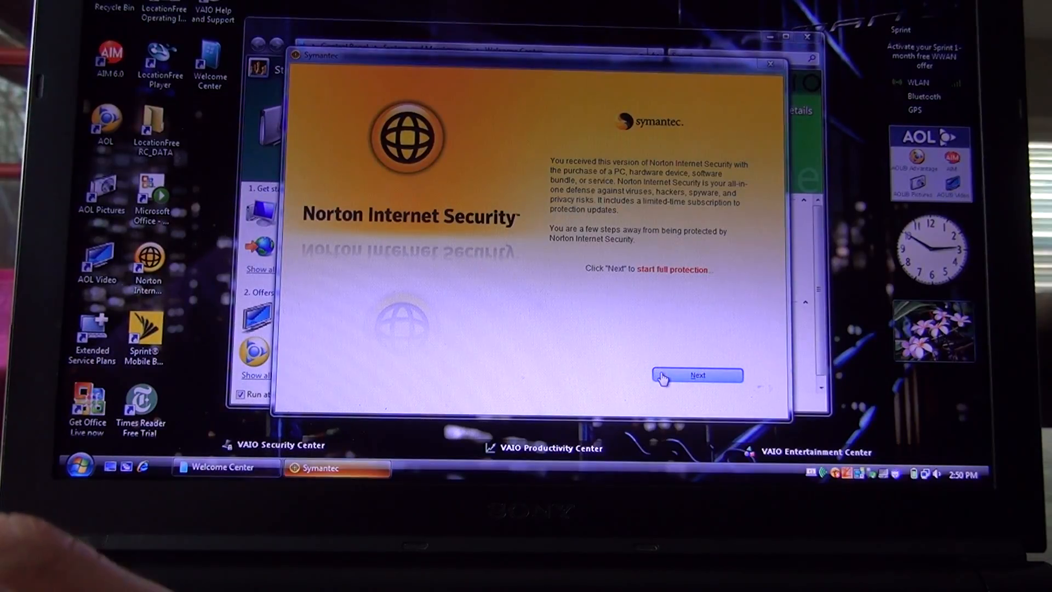
pyautogui.click(769, 63)
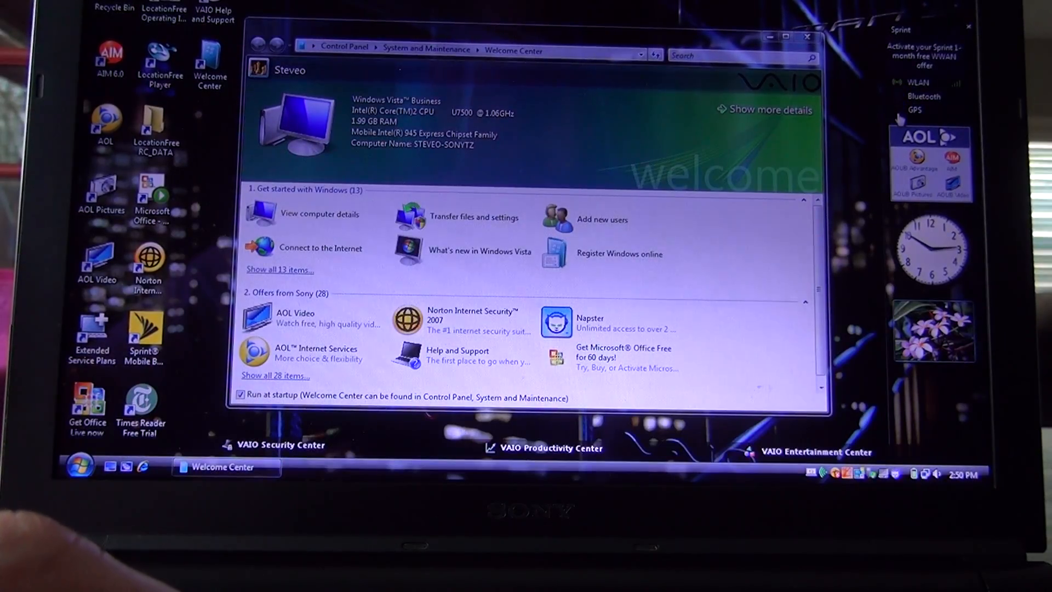
pyautogui.click(473, 315)
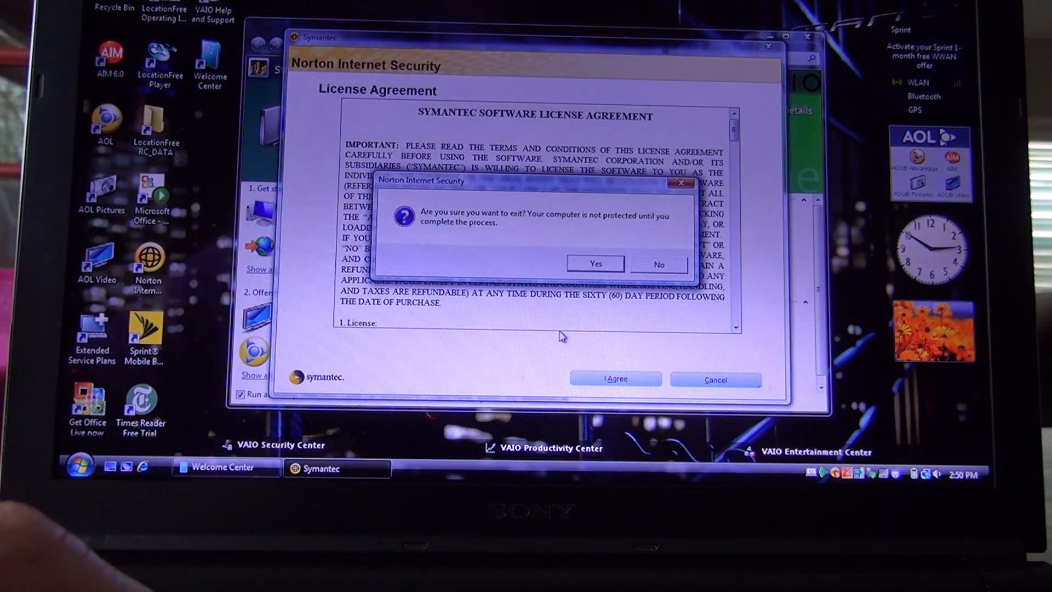
pyautogui.moveTo(636, 271)
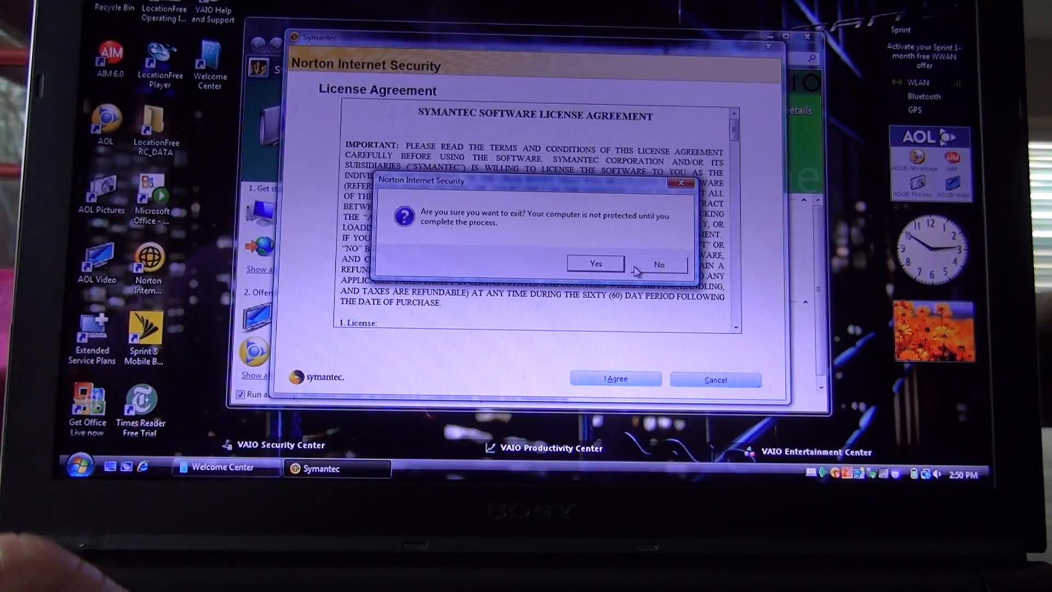
pyautogui.click(594, 263)
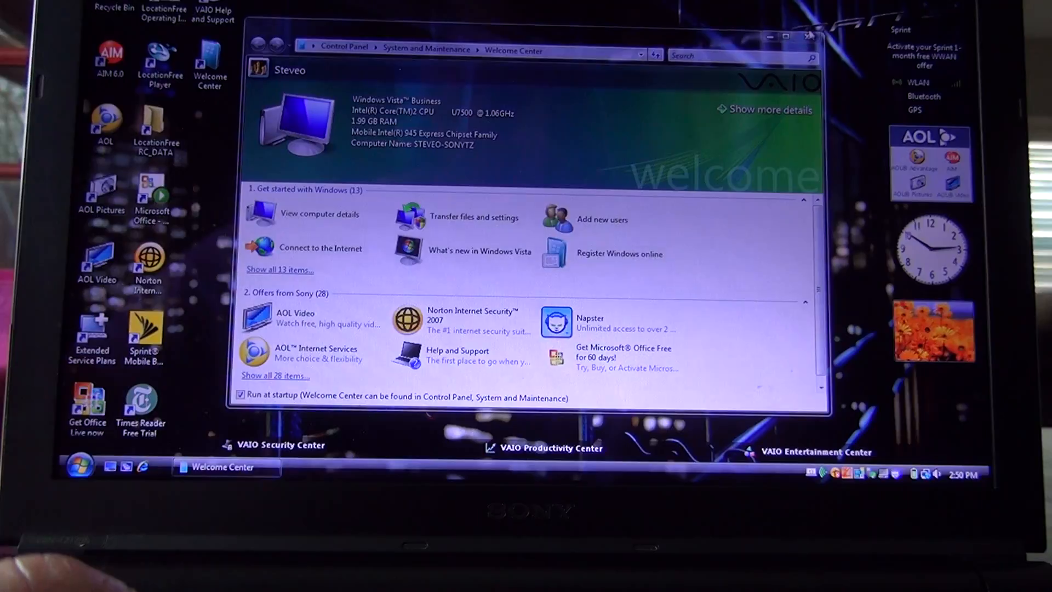
# Close the Welcome Center and launch VAIO Update from the Start menu.
pyautogui.click(812, 36)
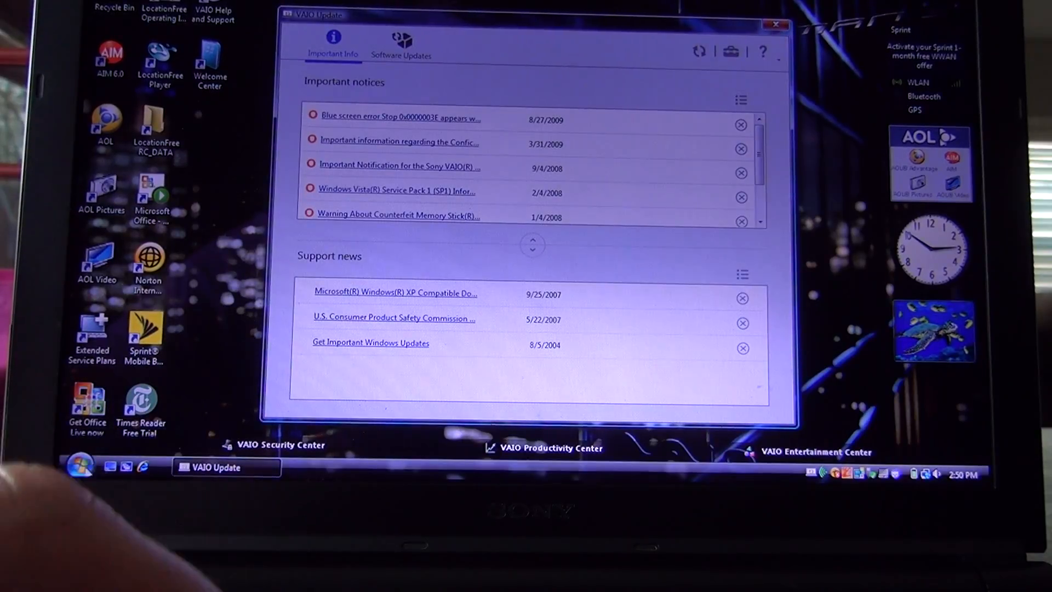
pyautogui.click(79, 466)
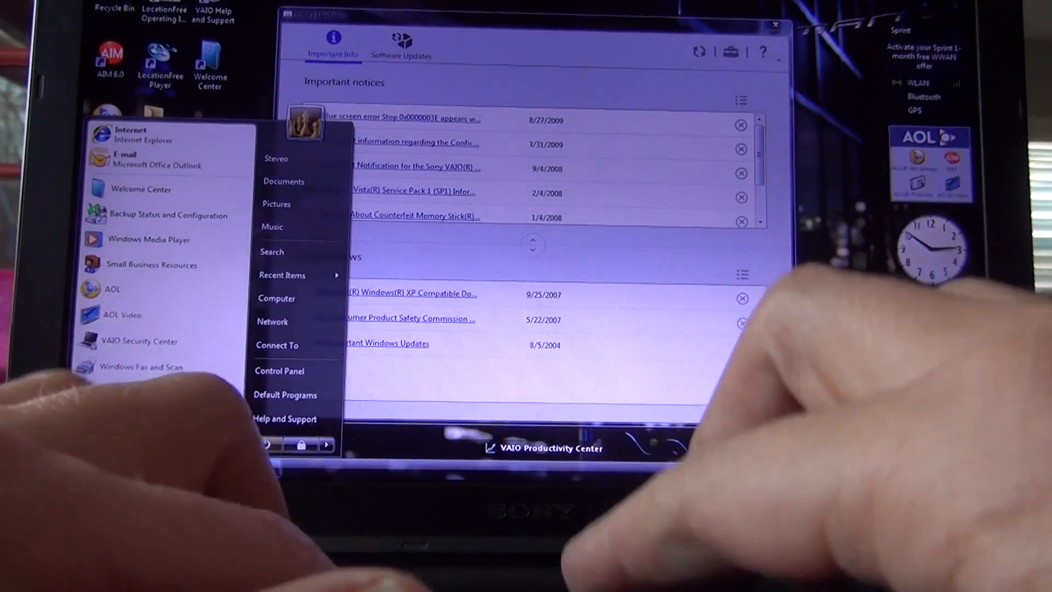
pyautogui.click(272, 252)
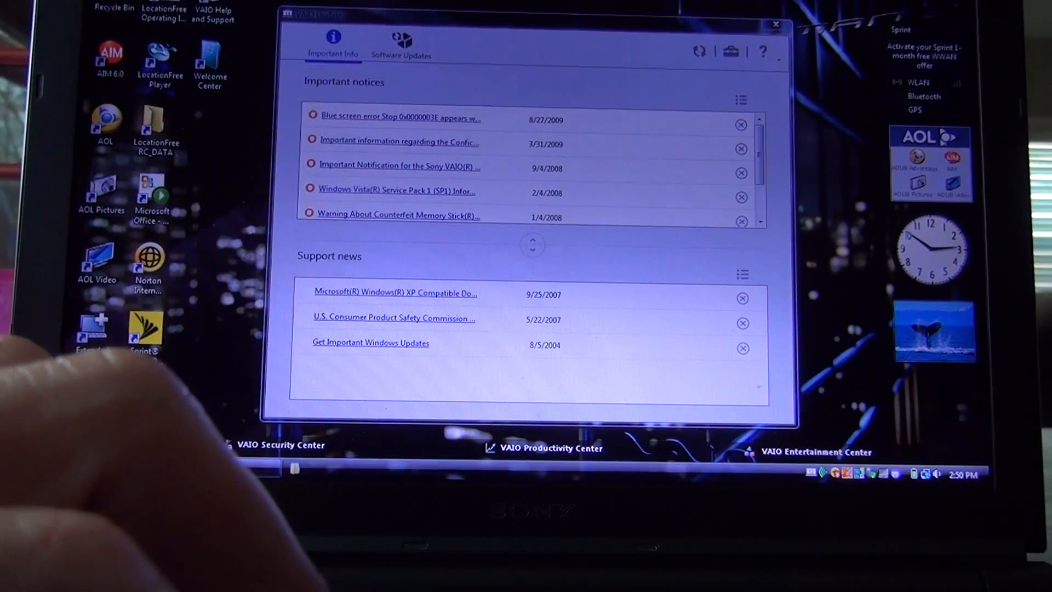
# Scroll through Windows Update's 101 available updates (79 selected), dismissing a security notification.
pyautogui.click(370, 342)
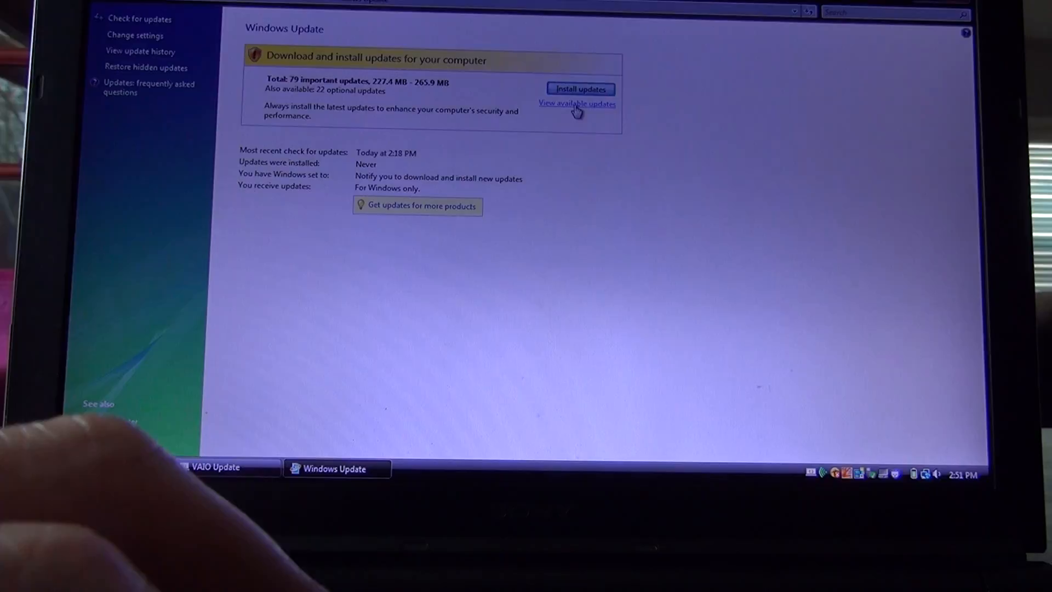
pyautogui.click(576, 104)
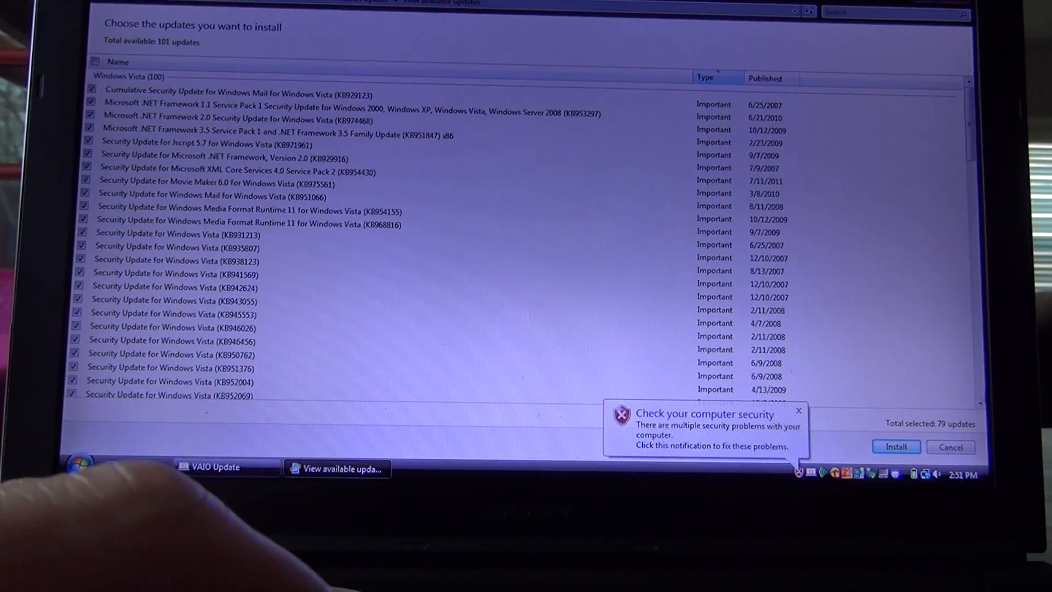
pyautogui.scroll(-3)
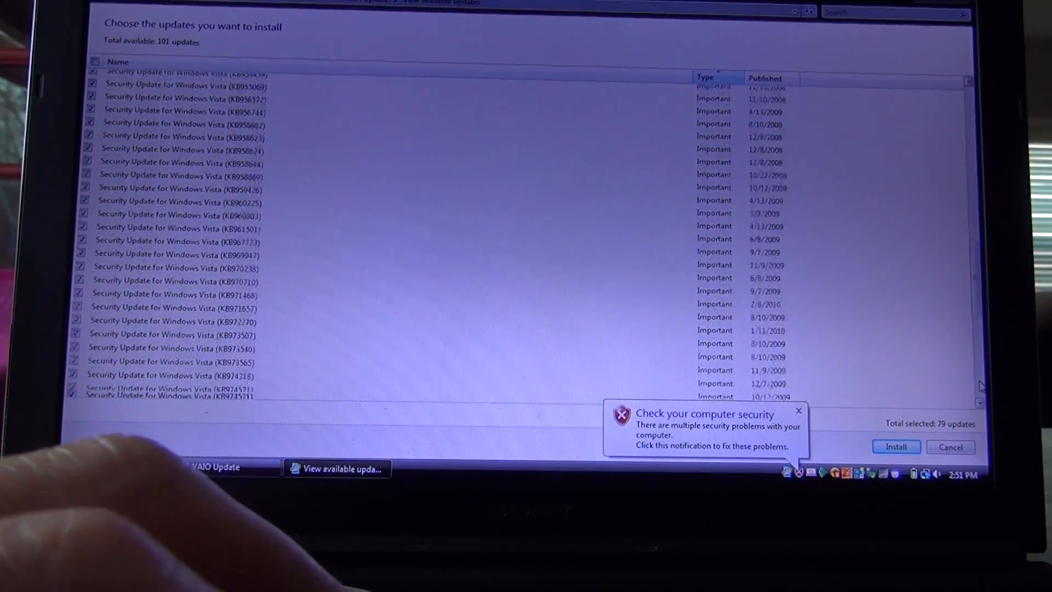
pyautogui.scroll(-3)
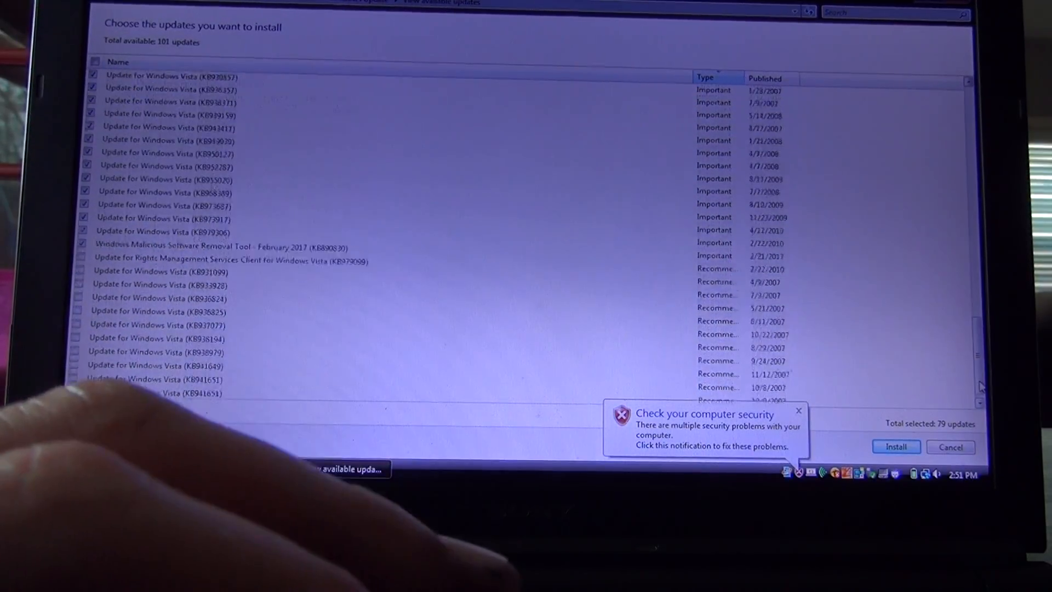
pyautogui.scroll(-3)
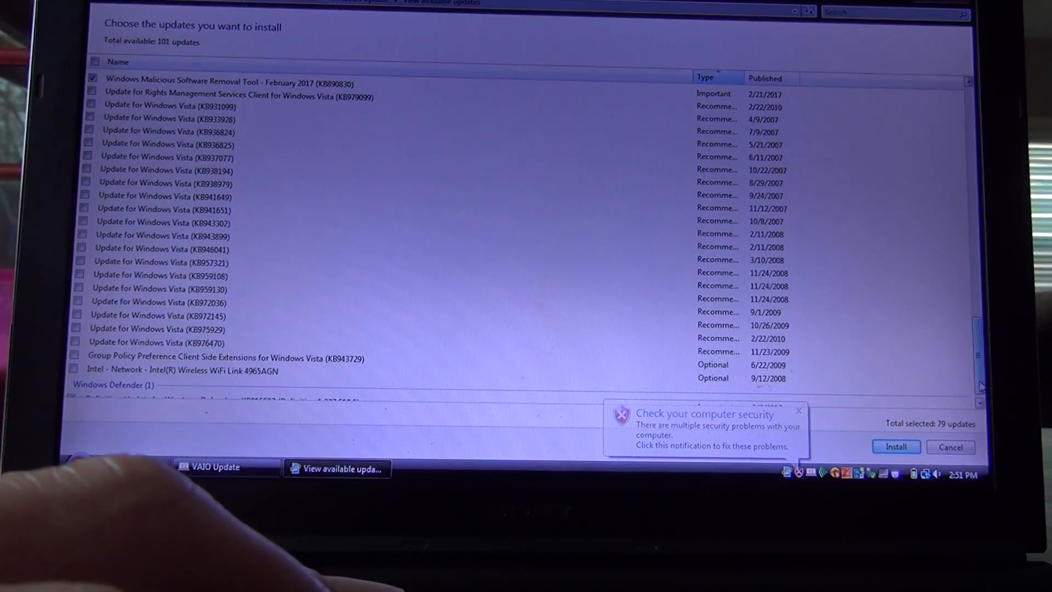
pyautogui.click(799, 410)
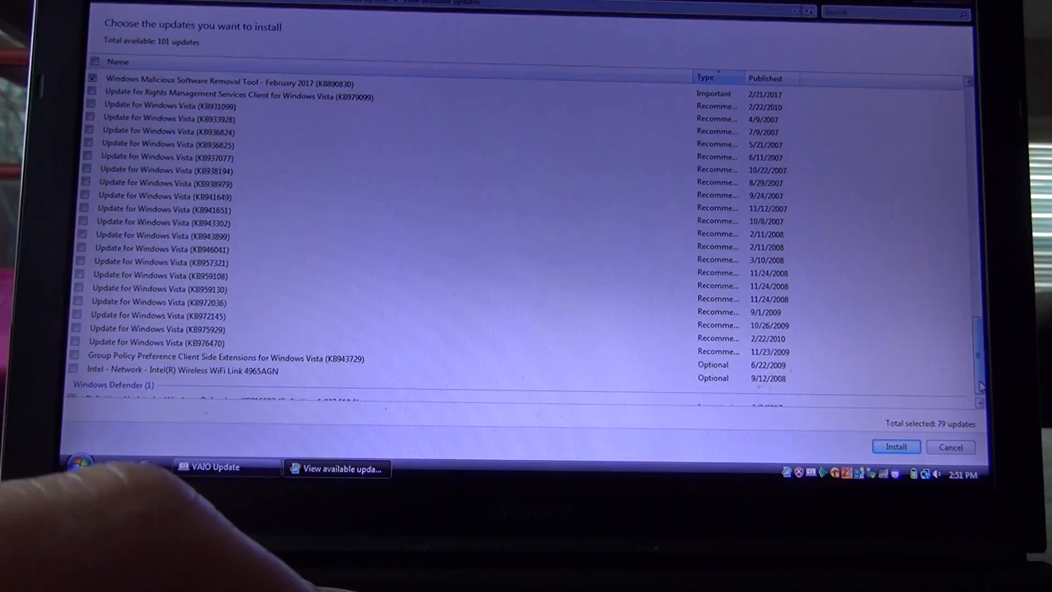
pyautogui.scroll(-3)
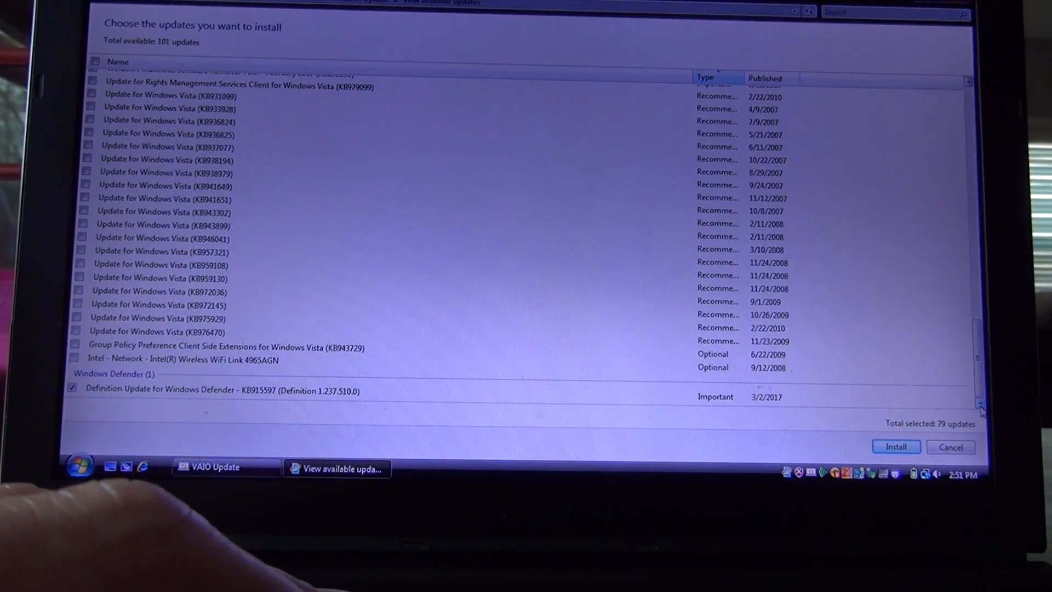
pyautogui.scroll(3)
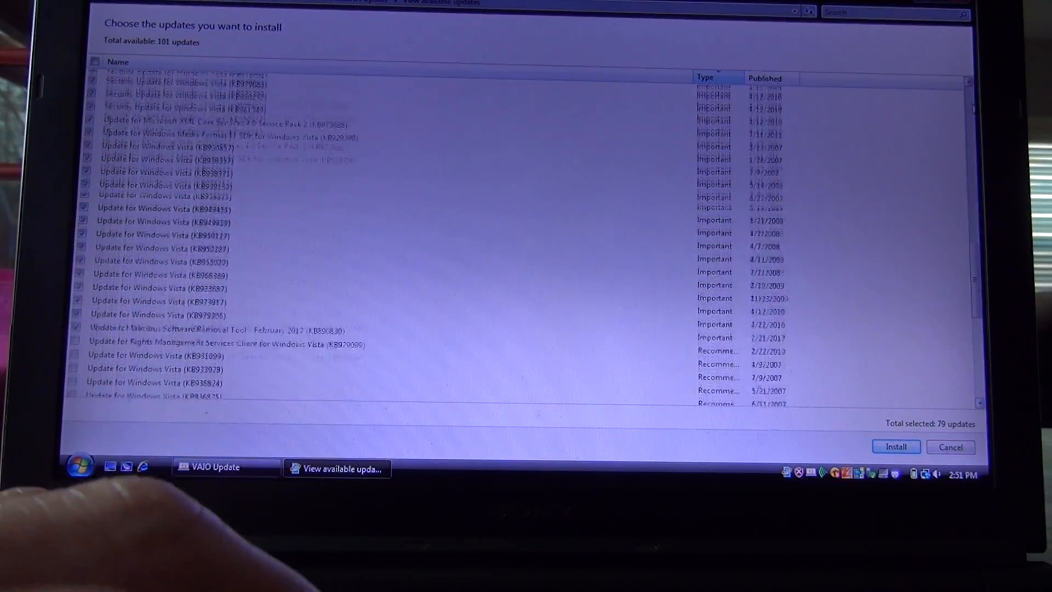
pyautogui.scroll(3)
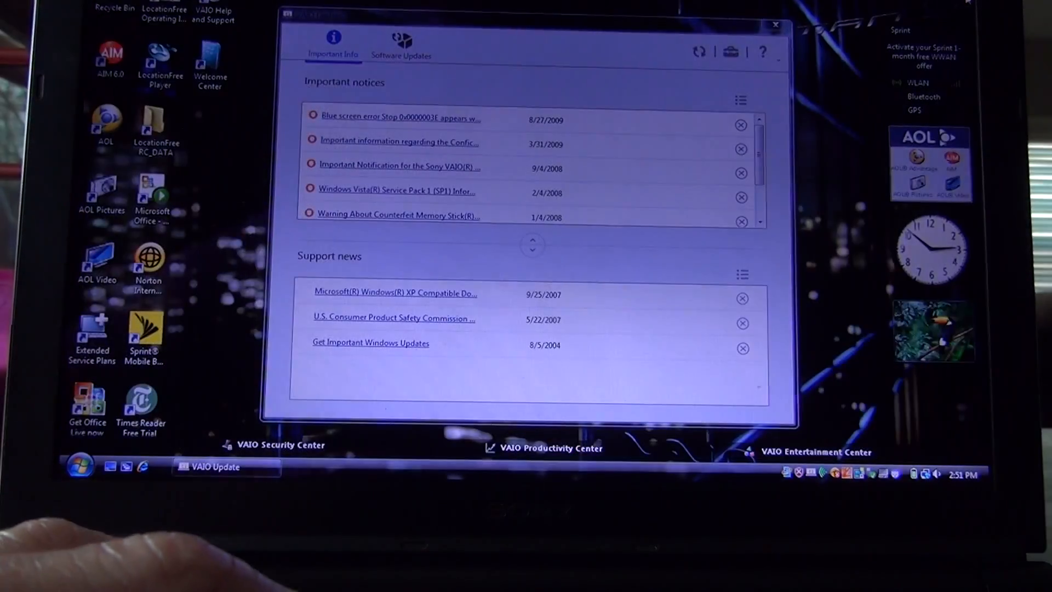
# Show VAIO Update's Software Updates: Sony Instant Mode Update and VAIO Media server install.
pyautogui.click(401, 47)
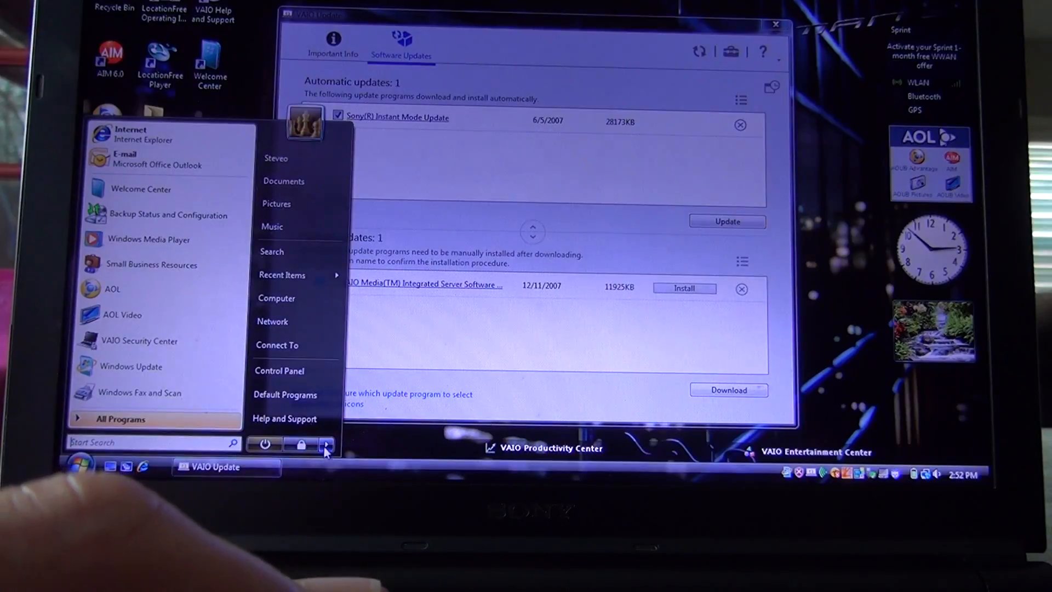
# Choose Shut Down and close VAIO Update, leaving only the Vista desktop.
pyautogui.click(327, 444)
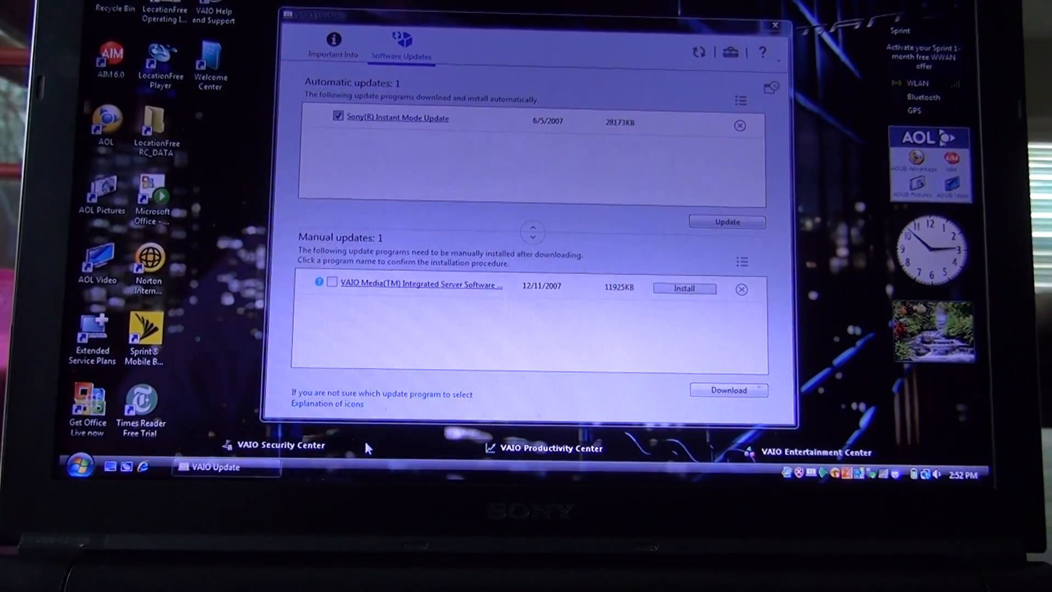
pyautogui.click(775, 26)
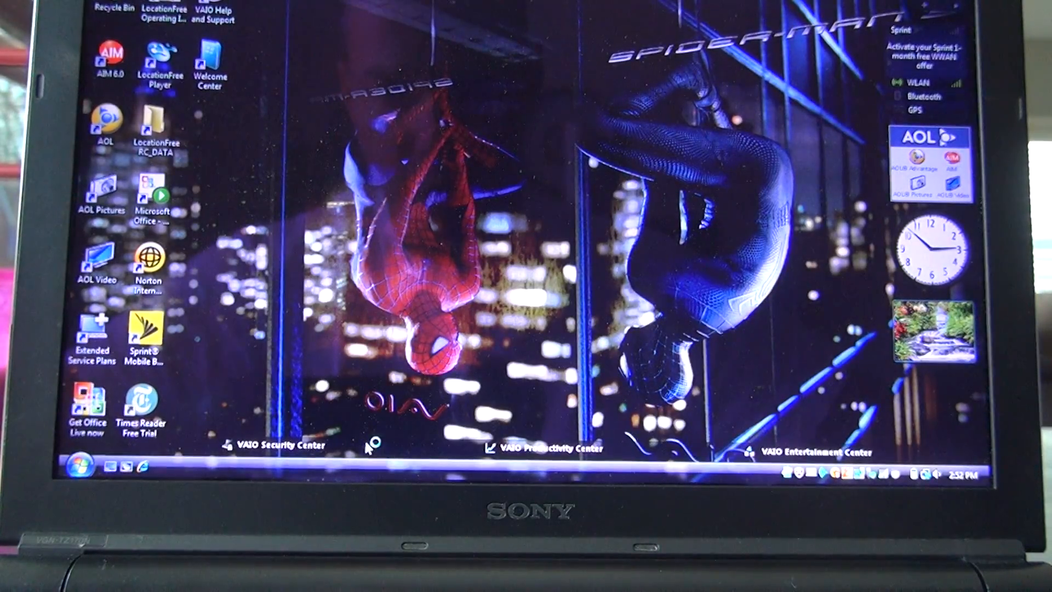
pyautogui.moveTo(374, 445)
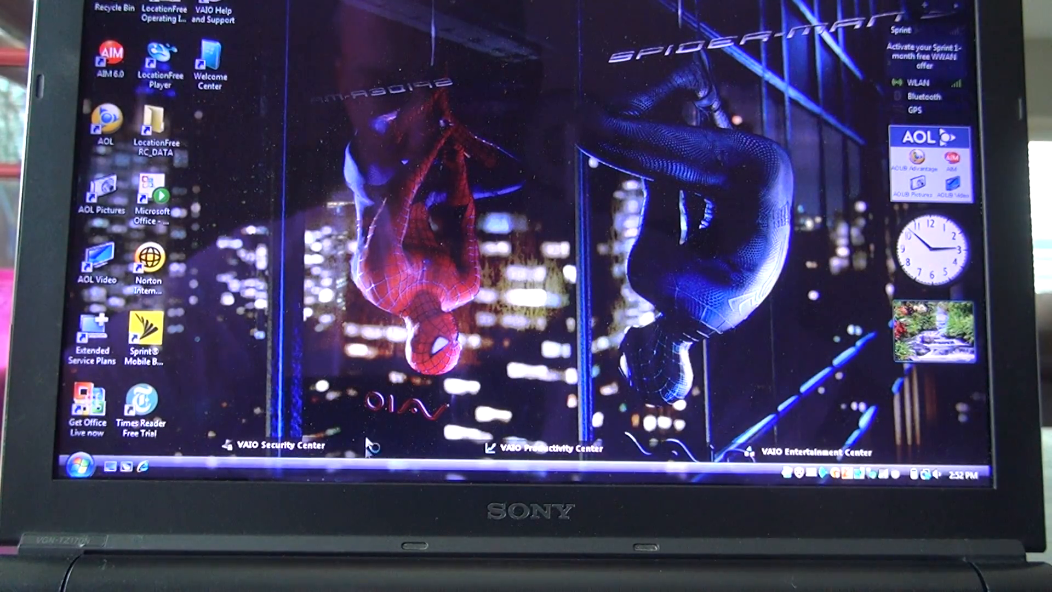